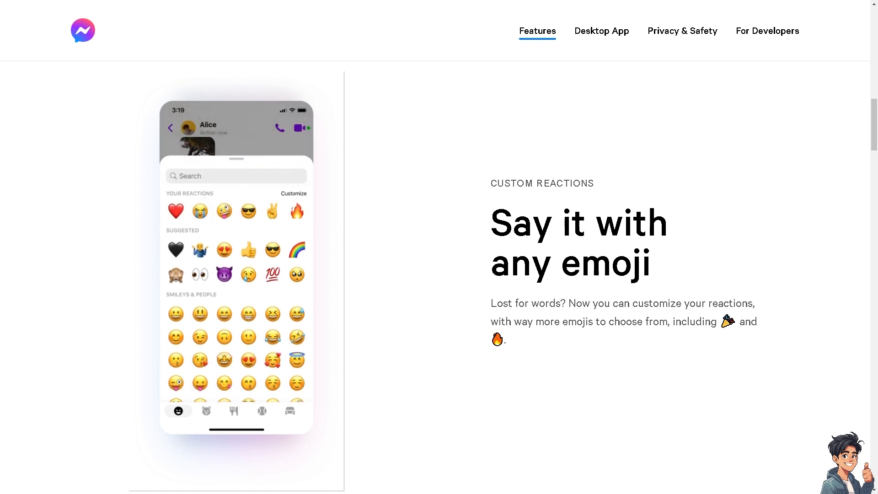
# - Attempt to log in to Messenger, landing on an account-not-found error
pyautogui.scroll(-3)
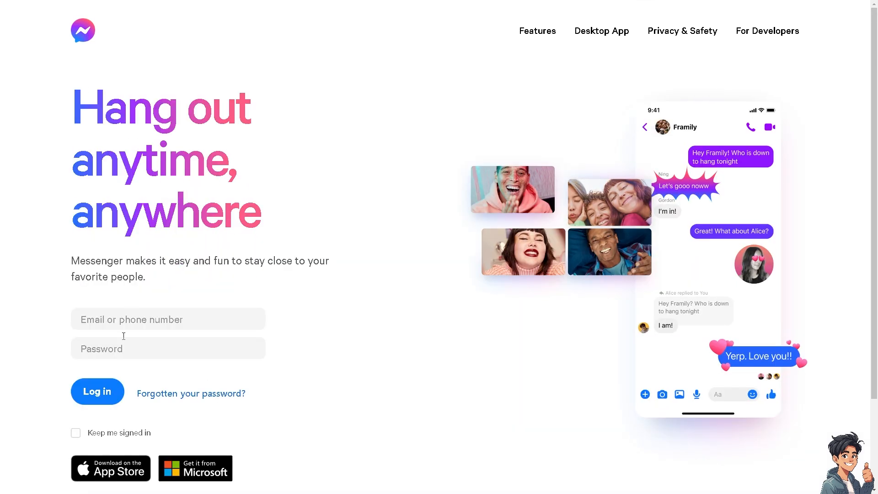
pyautogui.click(96, 391)
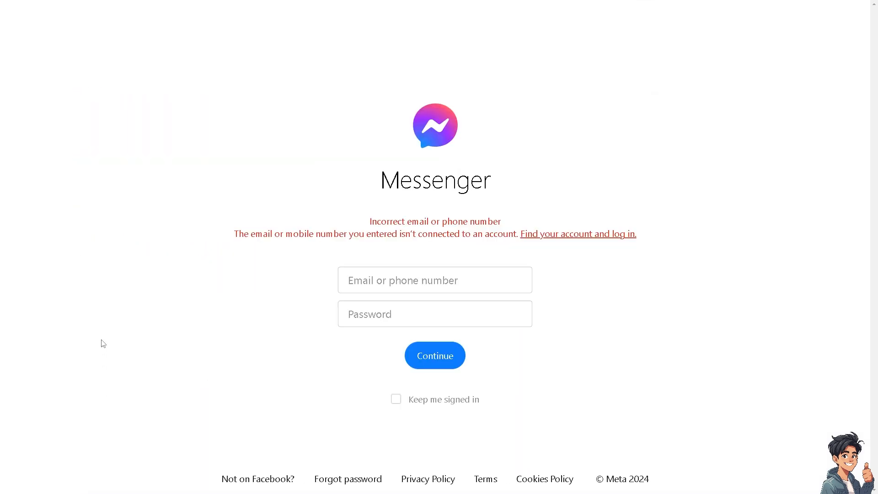
pyautogui.moveTo(106, 332)
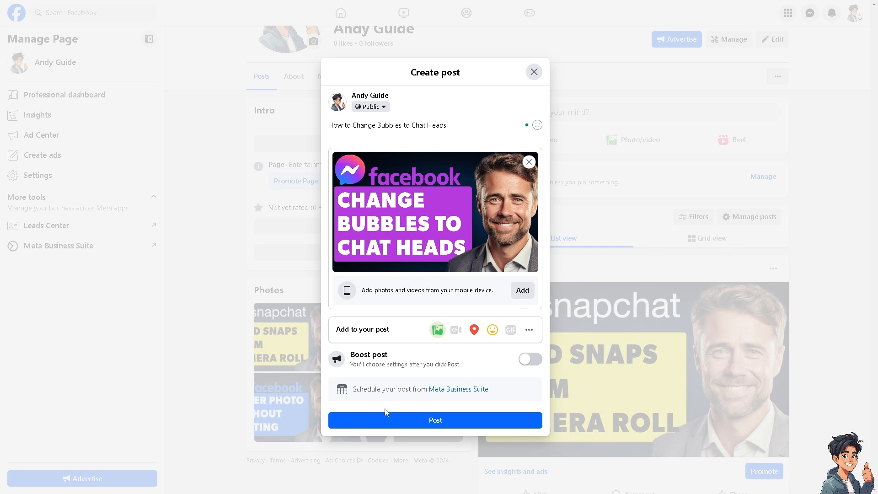
# - Publish the 'How to Change Bubbles to Chat Heads' post and start a phone search for 'mes'
pyautogui.click(435, 419)
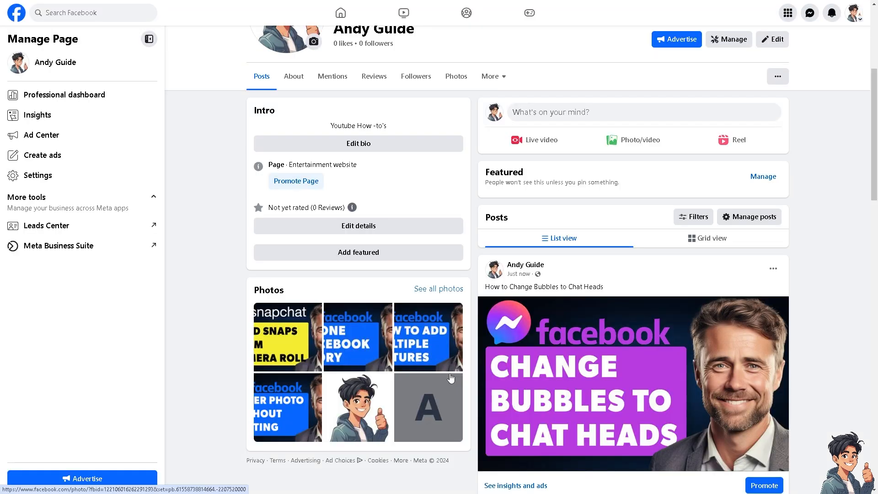
pyautogui.click(632, 382)
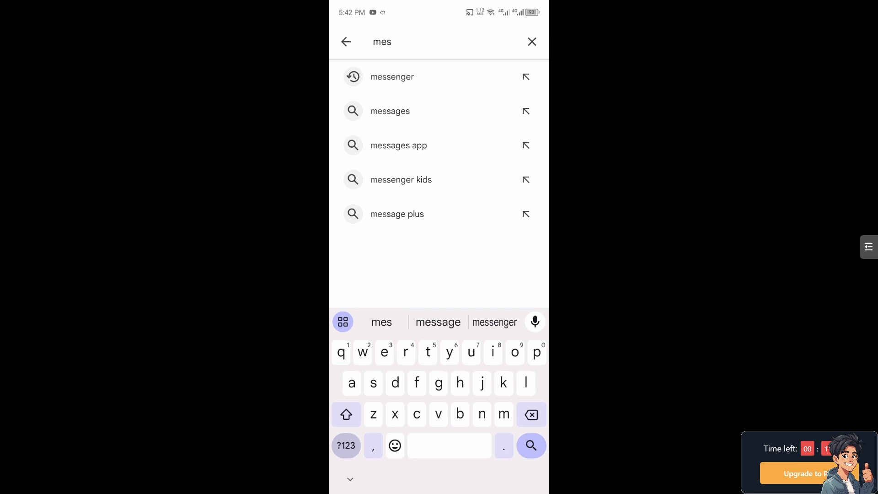
# - Leave the apps and focus the empty Search settings field in Android Settings
pyautogui.click(392, 77)
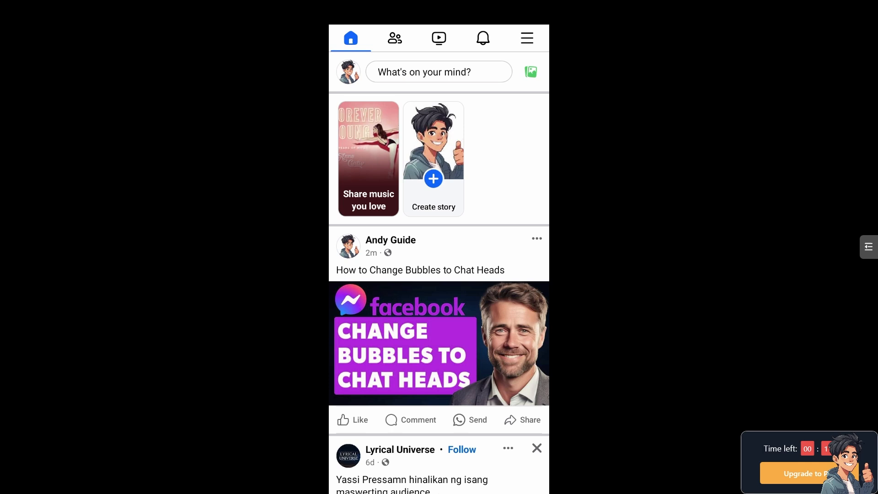
pyautogui.click(438, 343)
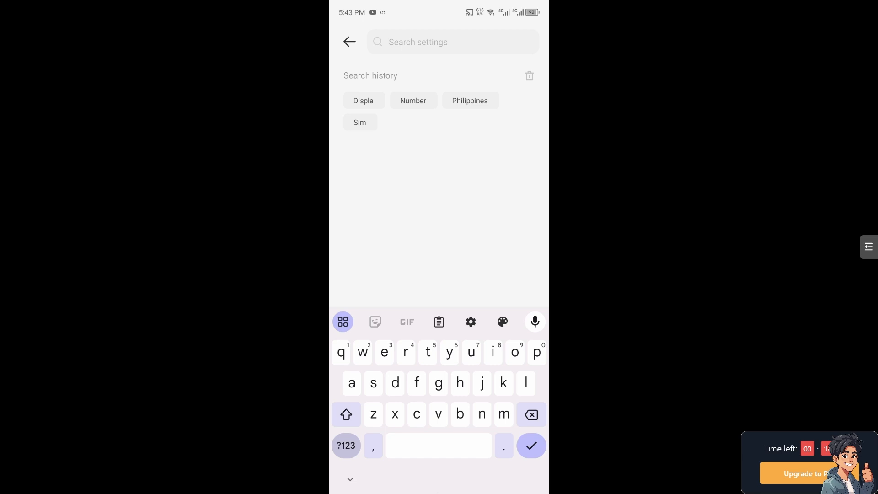
# - Reach the Display Over Other Apps list, where Facebook and Messenger are off
pyautogui.click(363, 101)
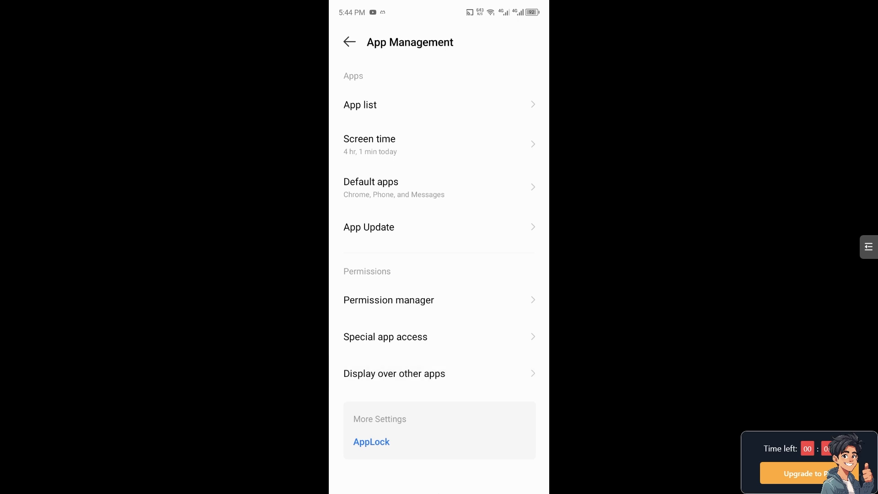
pyautogui.click(394, 373)
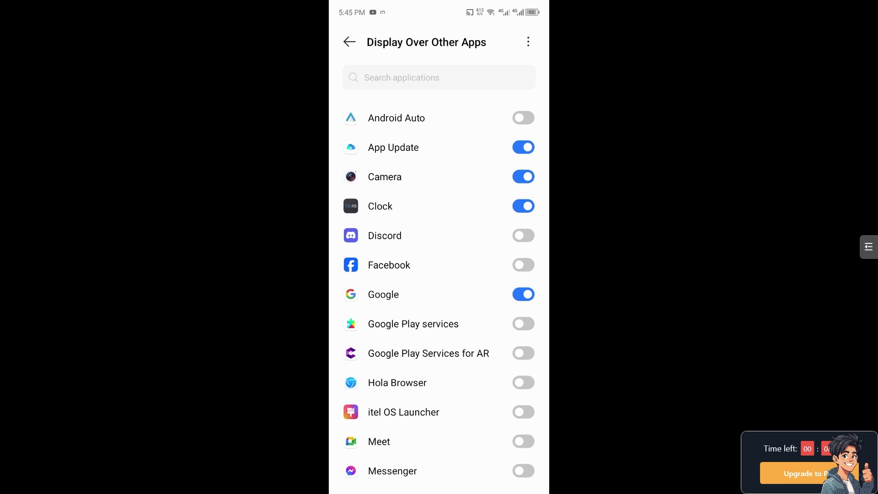
# - Scroll the Display Over Other Apps list down to Messenger
pyautogui.scroll(-3)
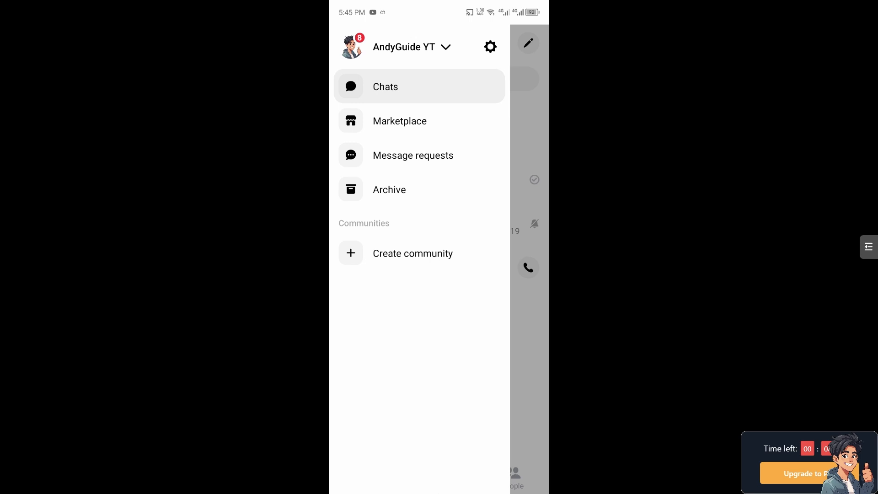
# - Go to Messenger's Me settings and scroll down to the Bubbles preference
pyautogui.click(404, 47)
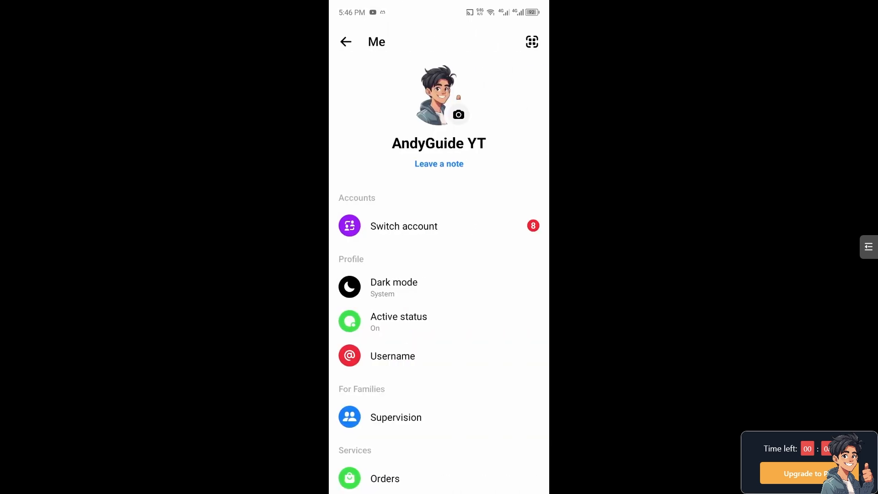
pyautogui.scroll(-3)
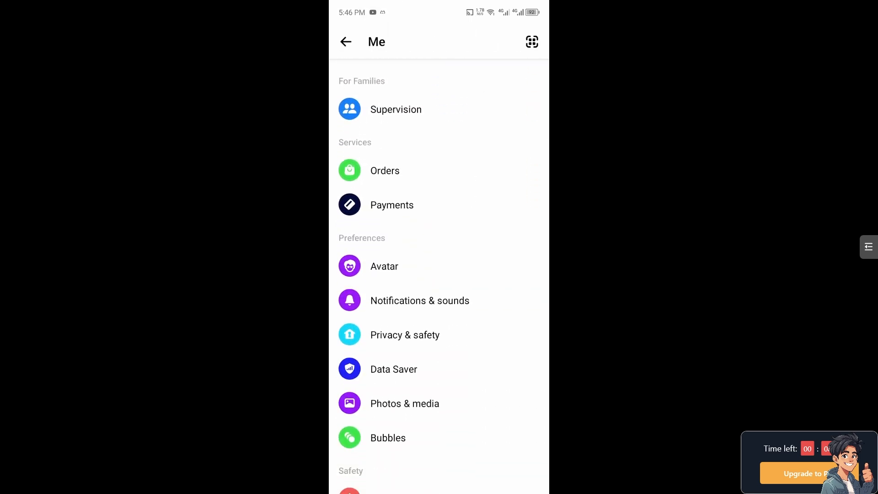
pyautogui.scroll(-3)
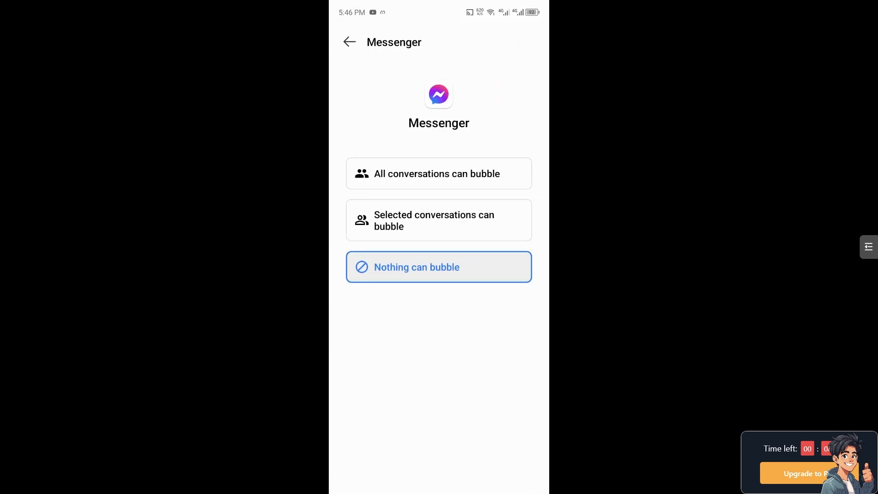
# - Choose 'All conversations can bubble' for Messenger
pyautogui.click(438, 174)
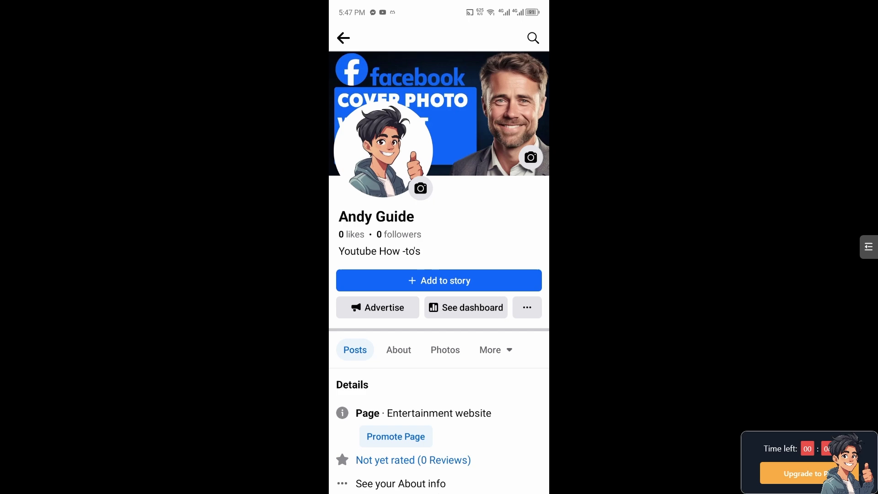
# - Scroll the Andy Guide page posts and bring up the Messenger Help Center search
pyautogui.scroll(-3)
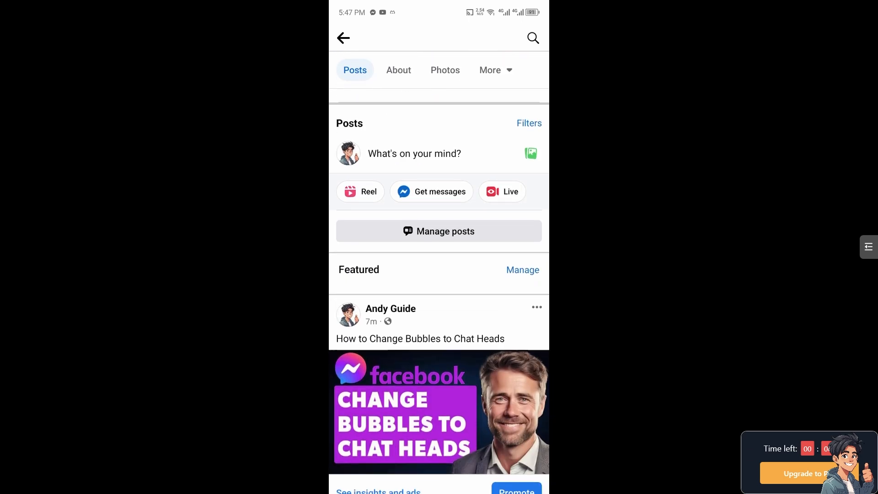
pyautogui.click(438, 412)
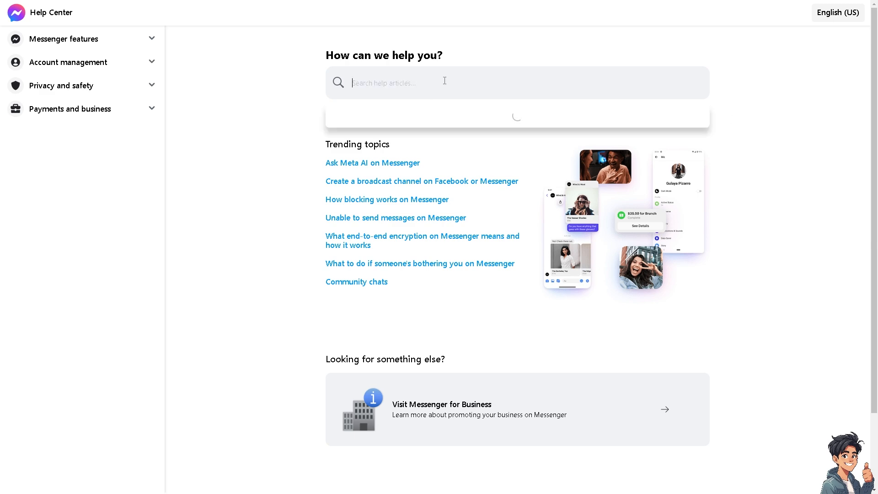
# - Search help articles for 'How to Change Bubbles to Chat Heads' and browse the results
pyautogui.write('How to Change Bubbles to Chat Heads')
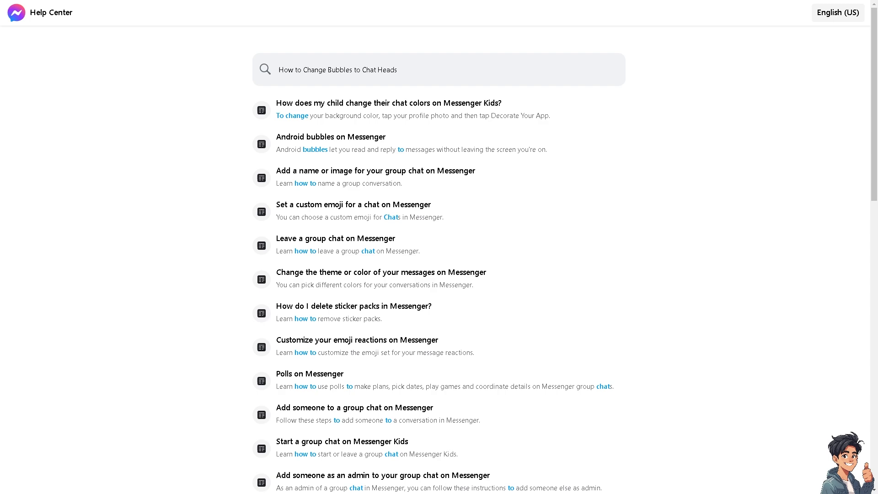
pyautogui.scroll(-3)
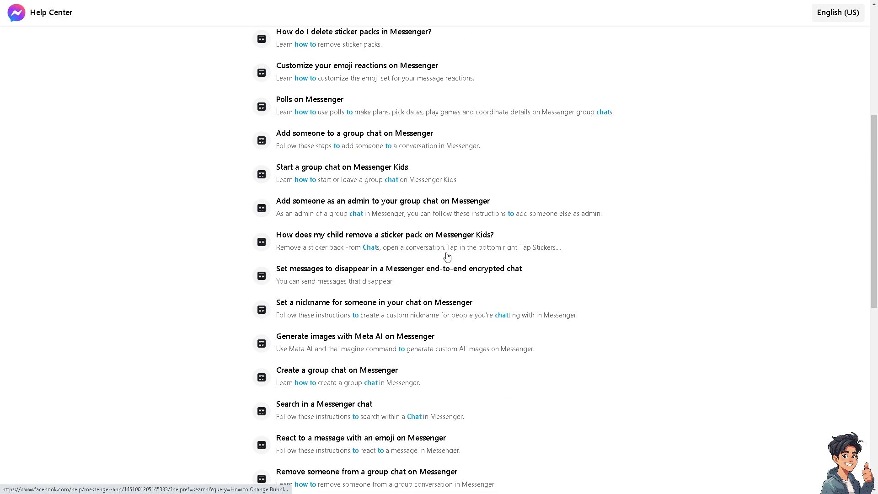